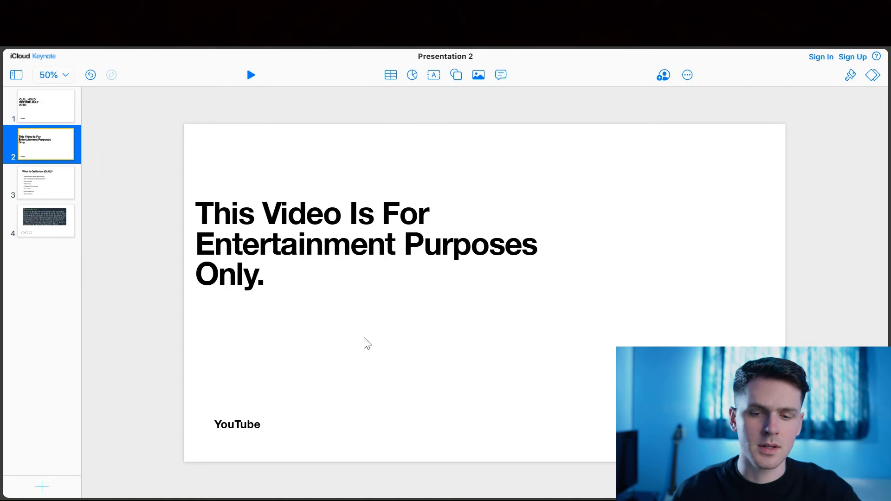
{"action": "mouse_move", "coordinate": [404, 308]}
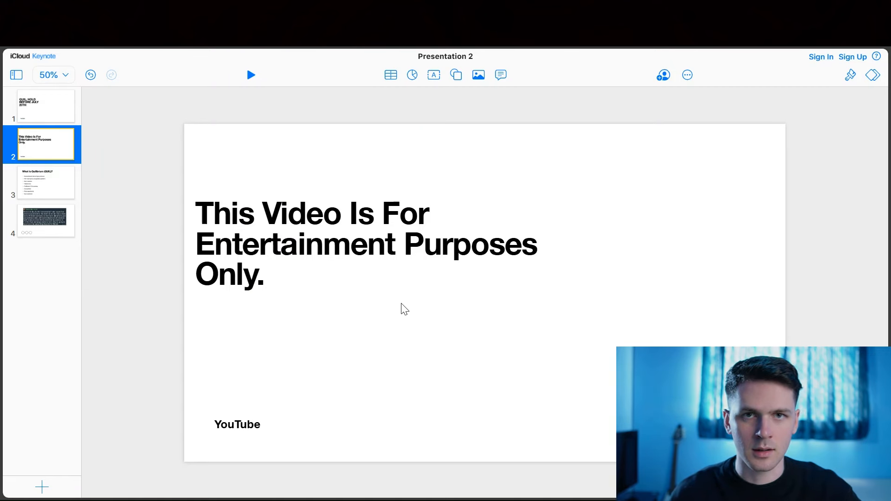
{"action": "mouse_move", "coordinate": [401, 297]}
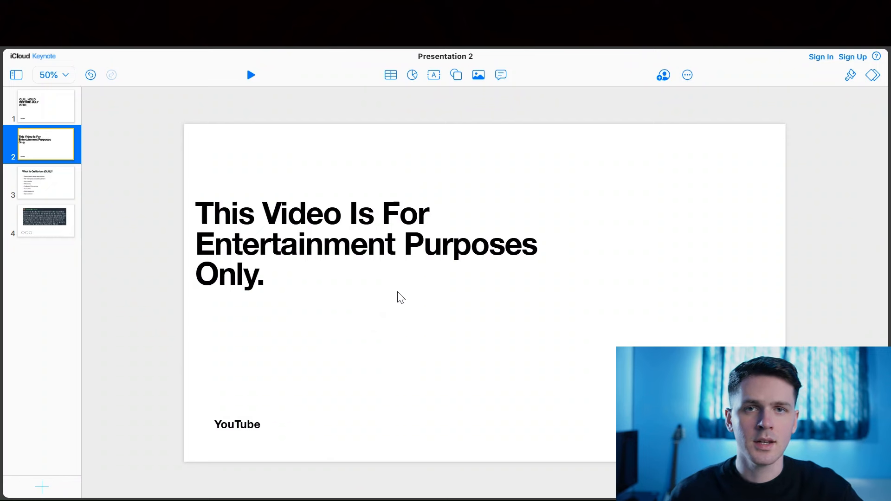
Step: Show slide 3, 'What Is Quilibrium (QUIL)?', from the slide navigator
{"action": "left_click", "coordinate": [46, 182]}
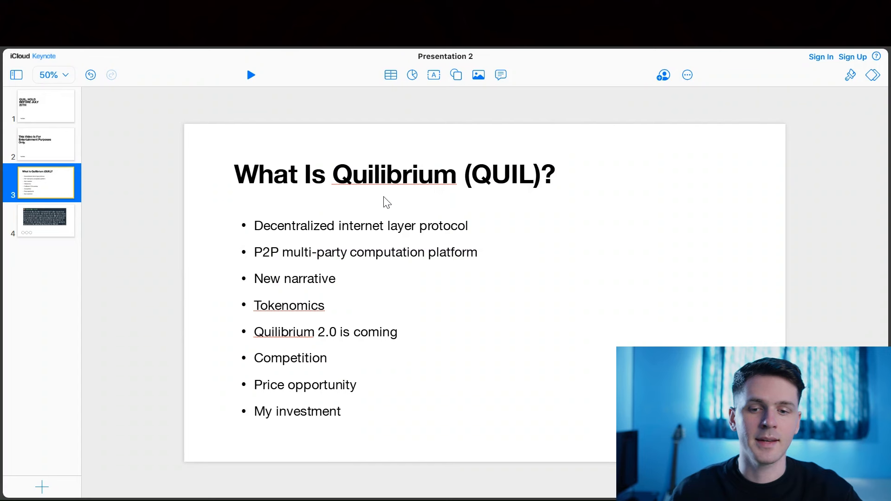
{"action": "mouse_move", "coordinate": [517, 196]}
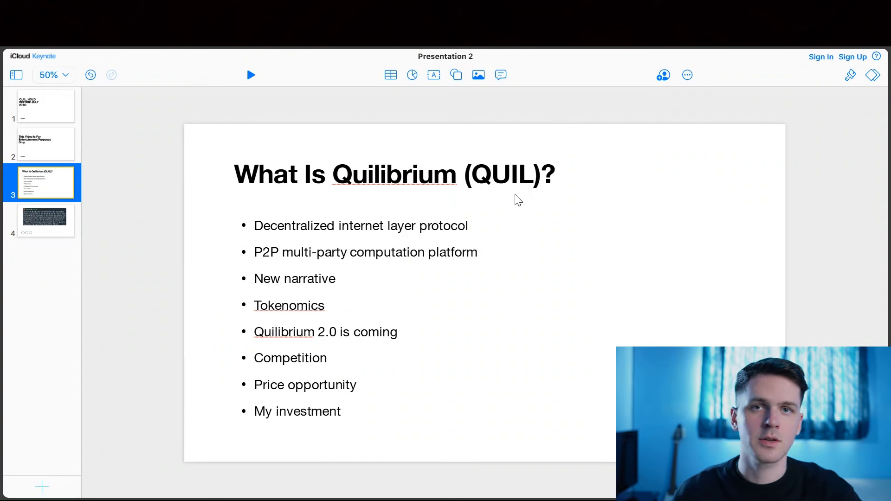
{"action": "mouse_move", "coordinate": [484, 202]}
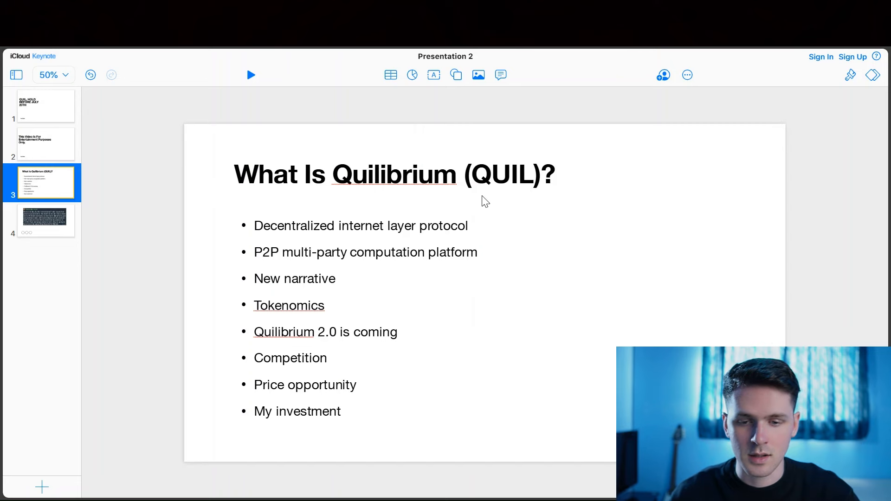
{"action": "mouse_move", "coordinate": [420, 206]}
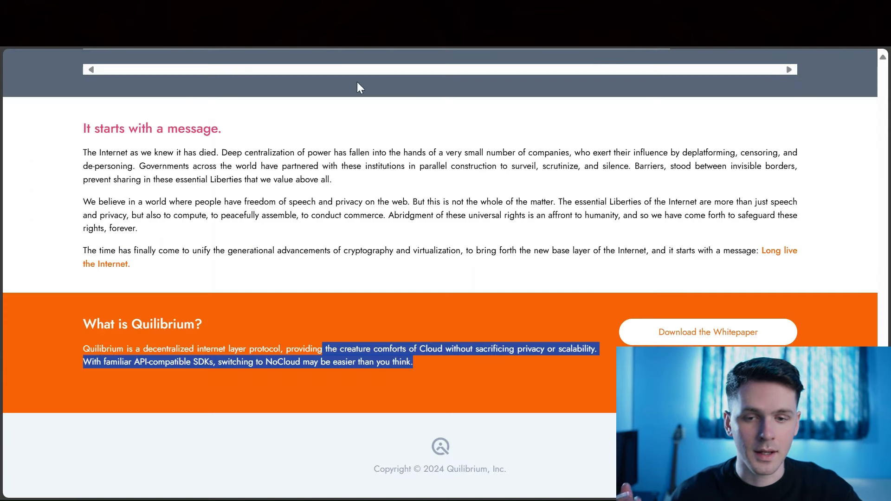
{"action": "mouse_move", "coordinate": [506, 380]}
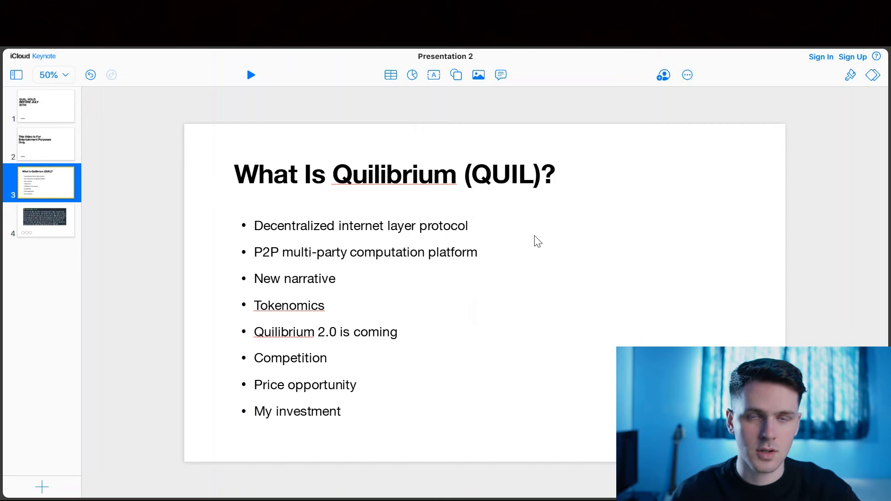
{"action": "mouse_move", "coordinate": [567, 229]}
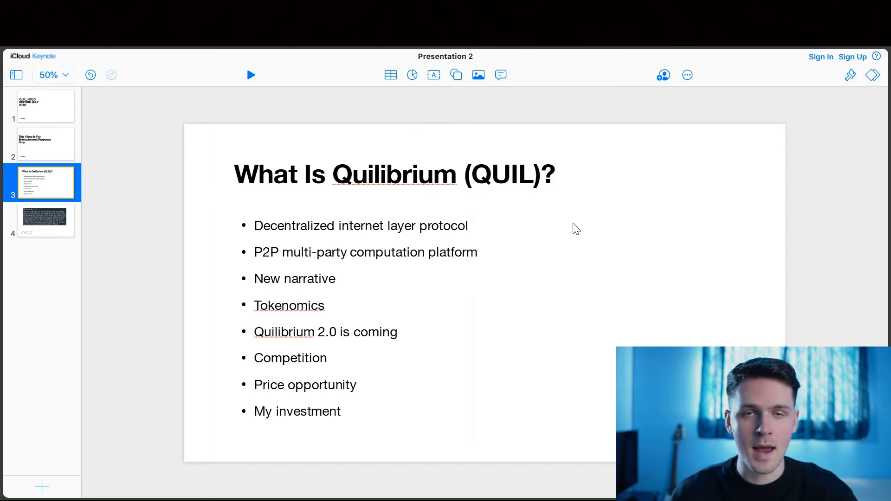
{"action": "mouse_move", "coordinate": [593, 239]}
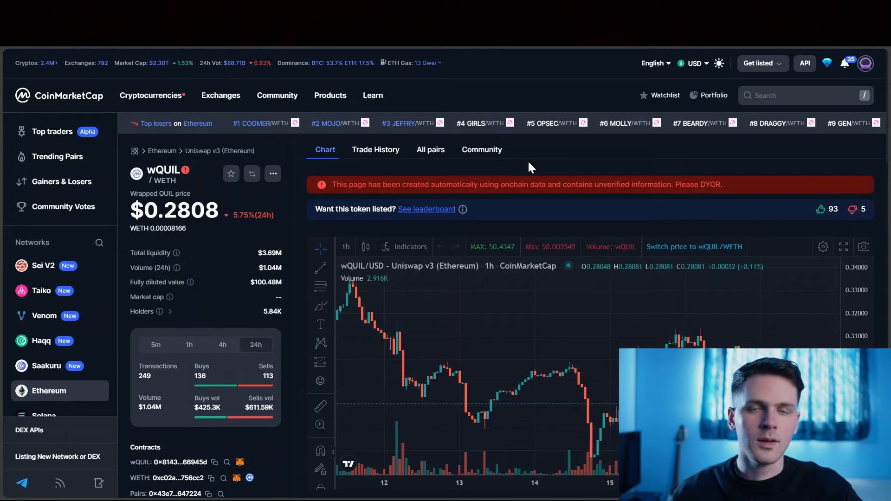
{"action": "mouse_move", "coordinate": [531, 168]}
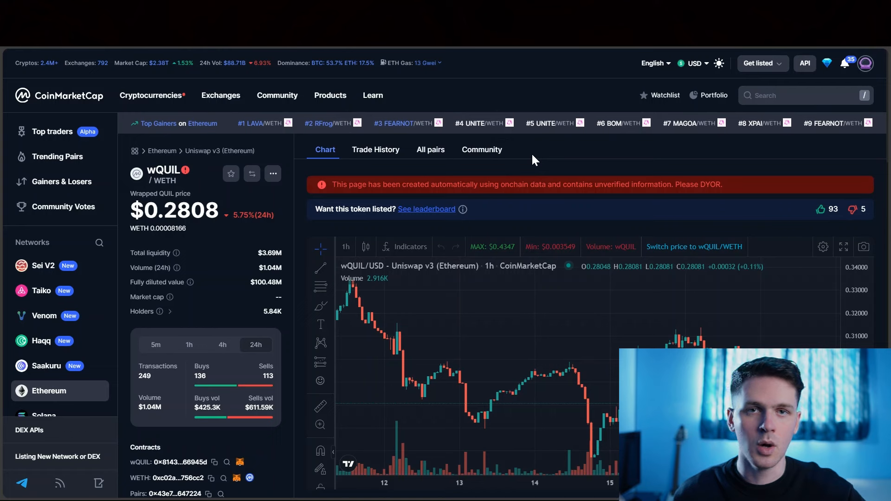
{"action": "mouse_move", "coordinate": [229, 225]}
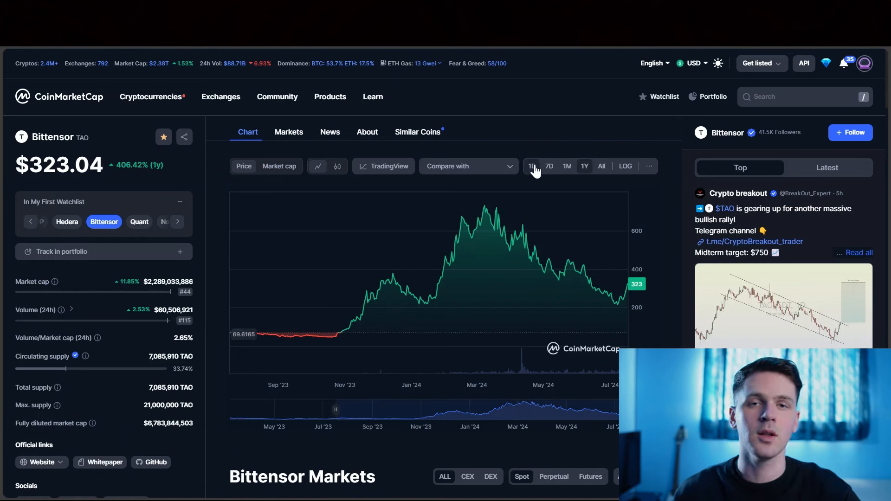
{"action": "mouse_move", "coordinate": [522, 119]}
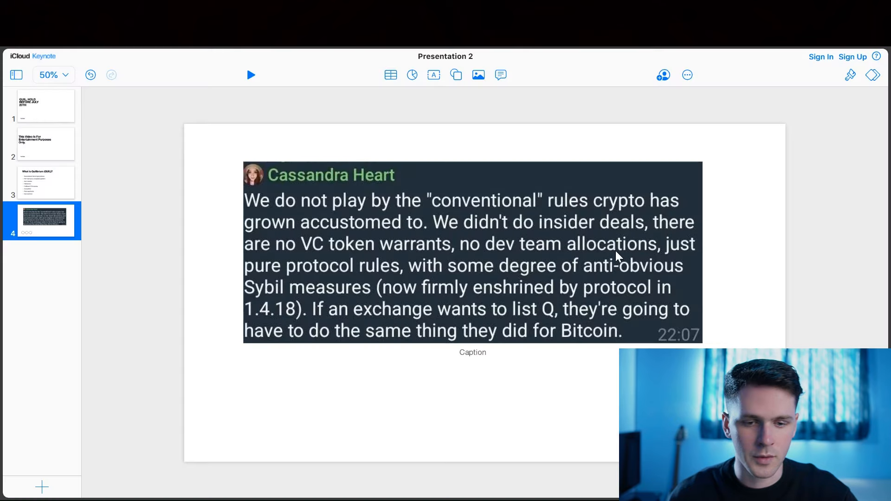
{"action": "mouse_move", "coordinate": [564, 262]}
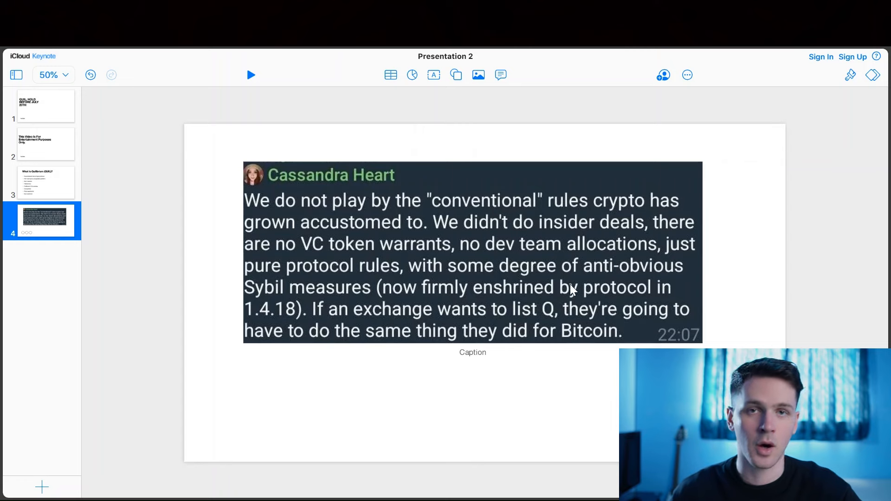
{"action": "mouse_move", "coordinate": [569, 311]}
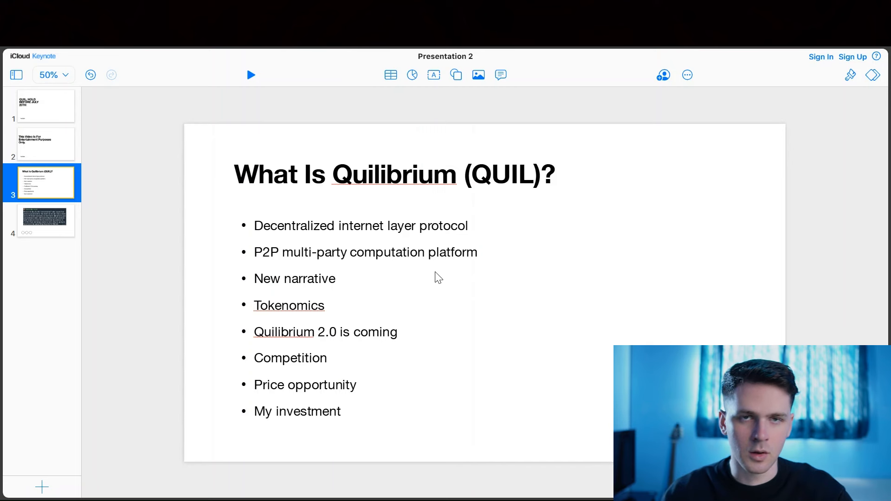
{"action": "mouse_move", "coordinate": [445, 256]}
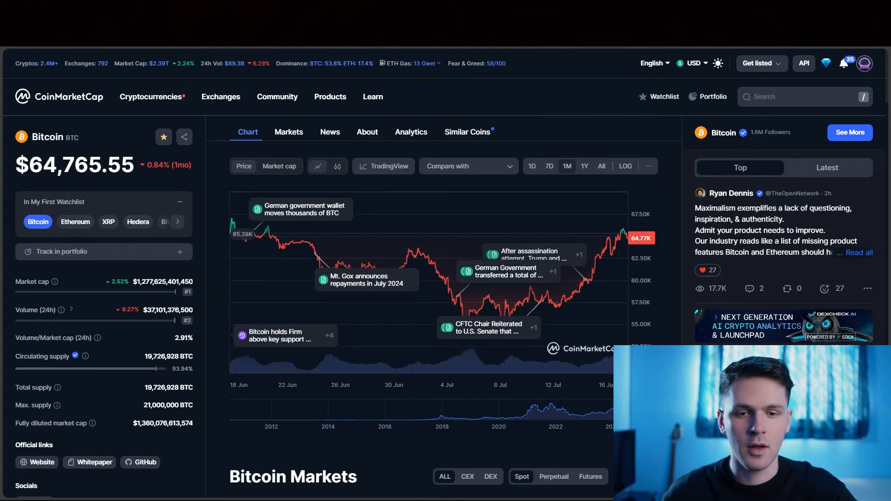
Step: Select within the Keynote deck after reviewing the CoinMarketCap Bitcoin page
{"action": "left_click", "coordinate": [104, 222]}
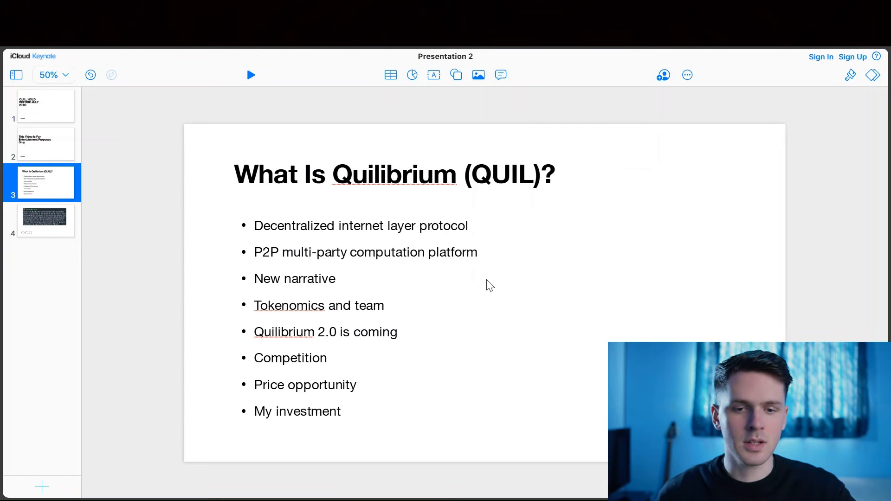
{"action": "mouse_move", "coordinate": [516, 276]}
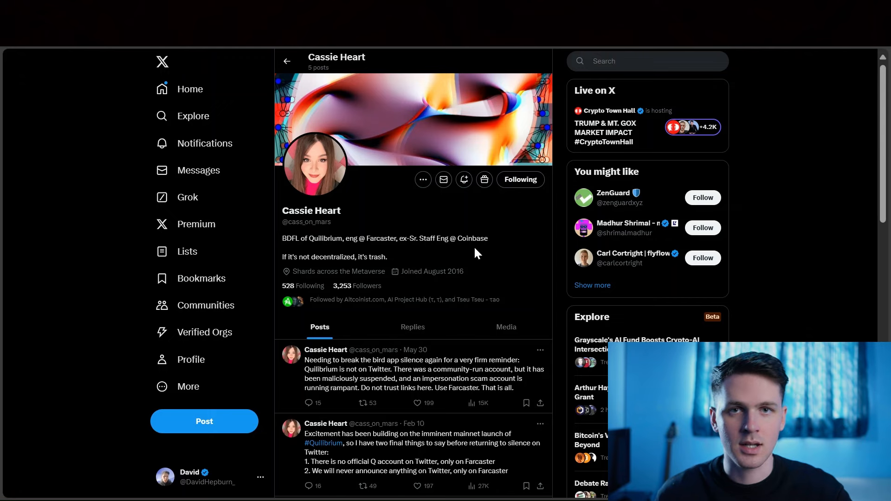
{"action": "mouse_move", "coordinate": [491, 259]}
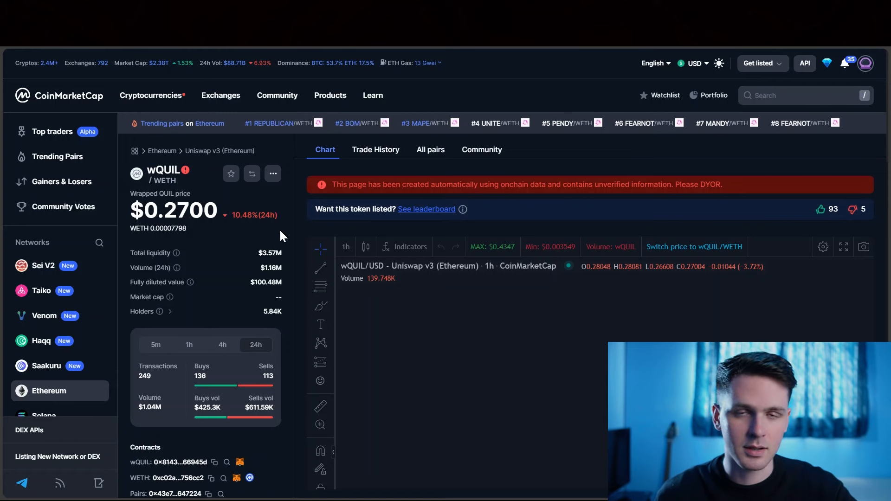
{"action": "mouse_move", "coordinate": [288, 244]}
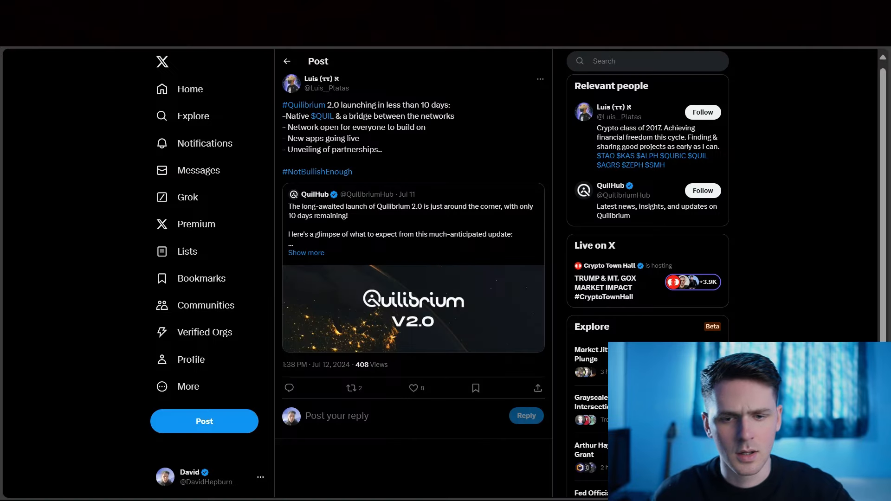
{"action": "mouse_move", "coordinate": [427, 152]}
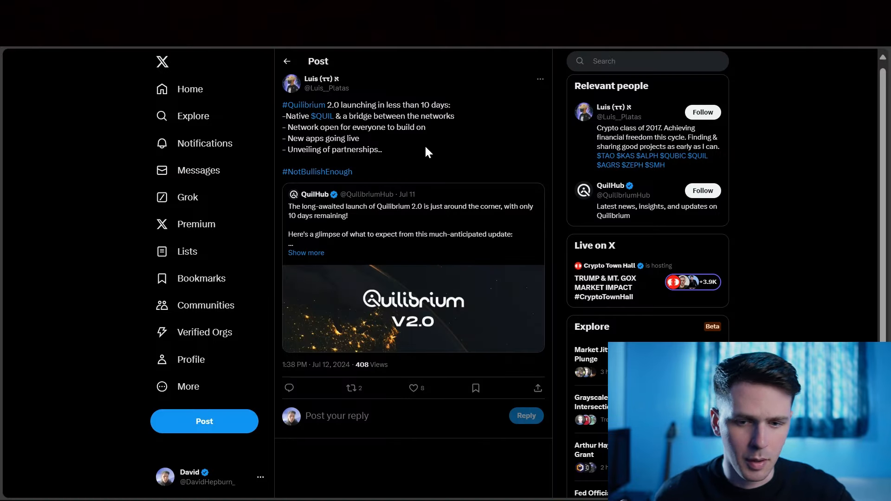
{"action": "mouse_move", "coordinate": [444, 136]}
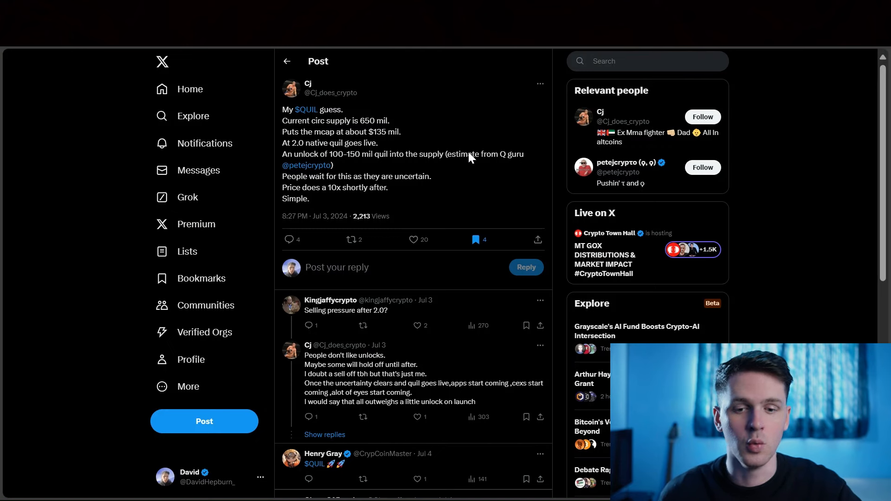
{"action": "mouse_move", "coordinate": [443, 101]}
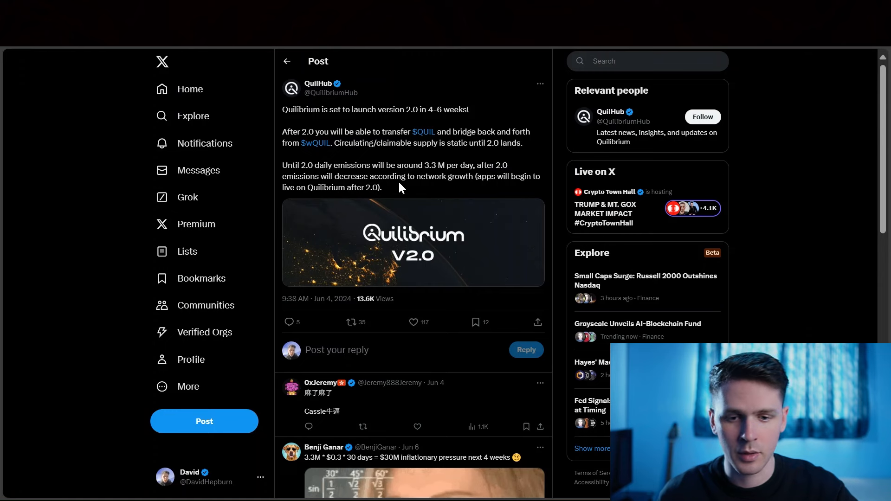
{"action": "mouse_move", "coordinate": [510, 155]}
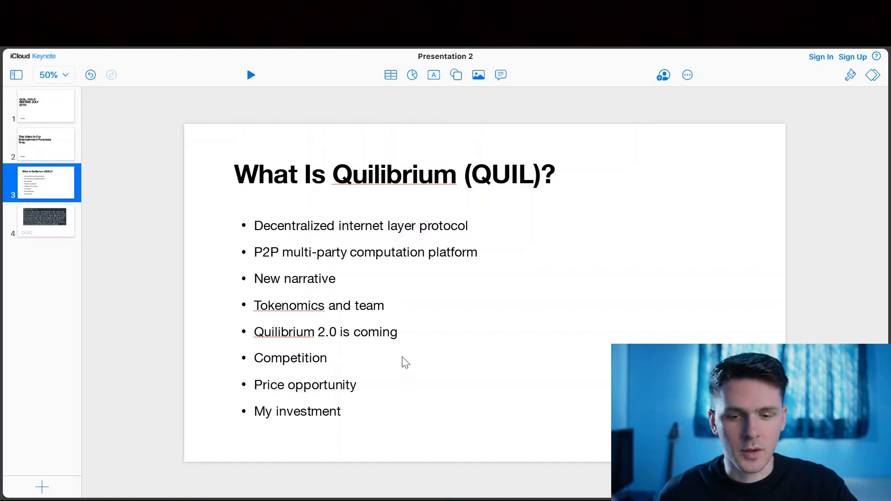
{"action": "mouse_move", "coordinate": [395, 362]}
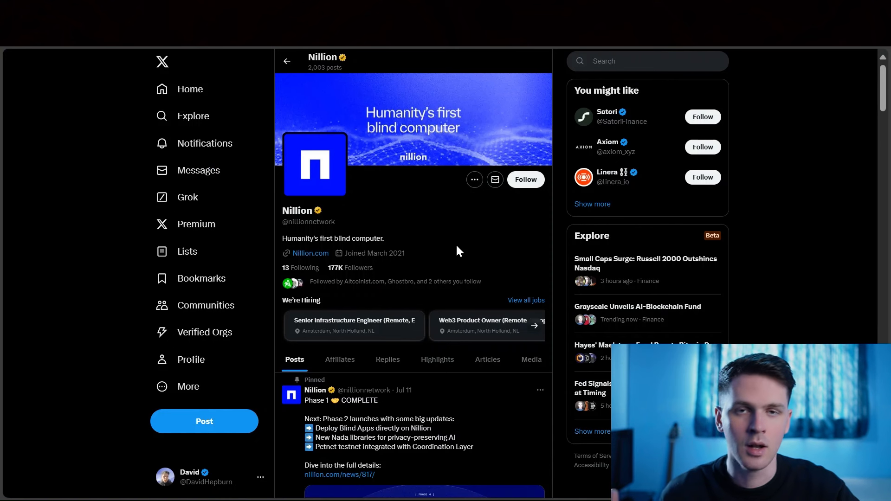
{"action": "mouse_move", "coordinate": [454, 226]}
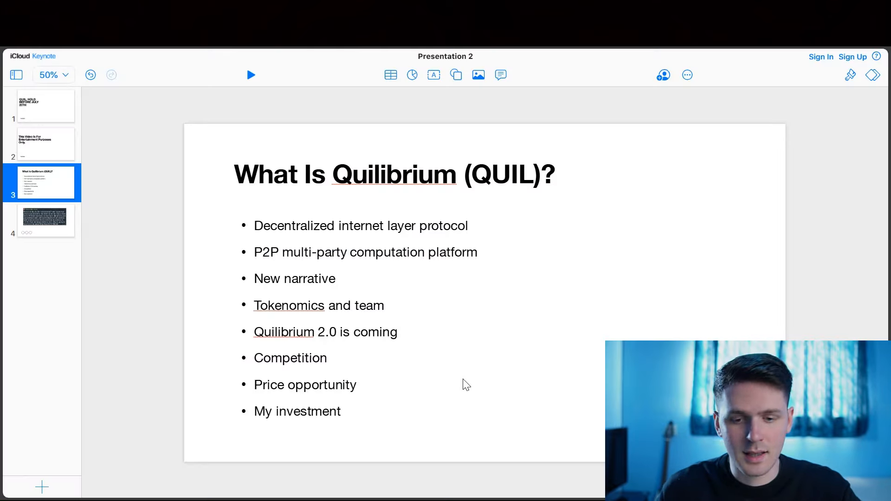
{"action": "mouse_move", "coordinate": [401, 380]}
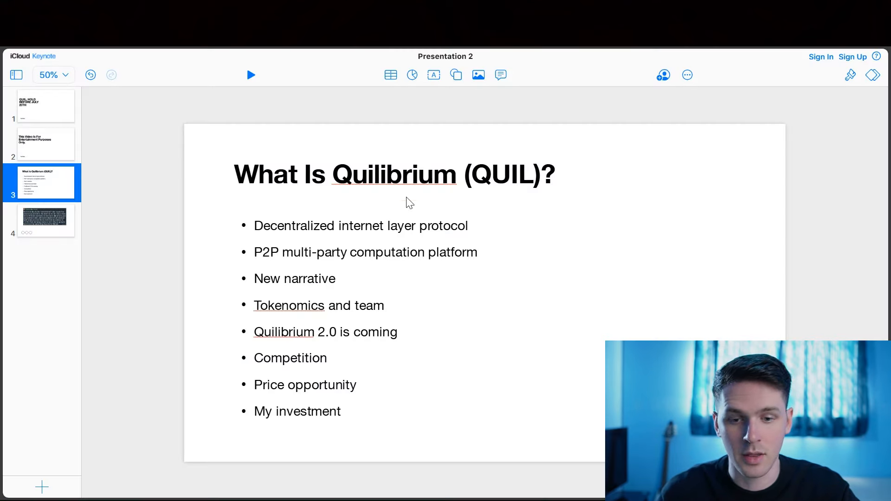
{"action": "mouse_move", "coordinate": [435, 103]}
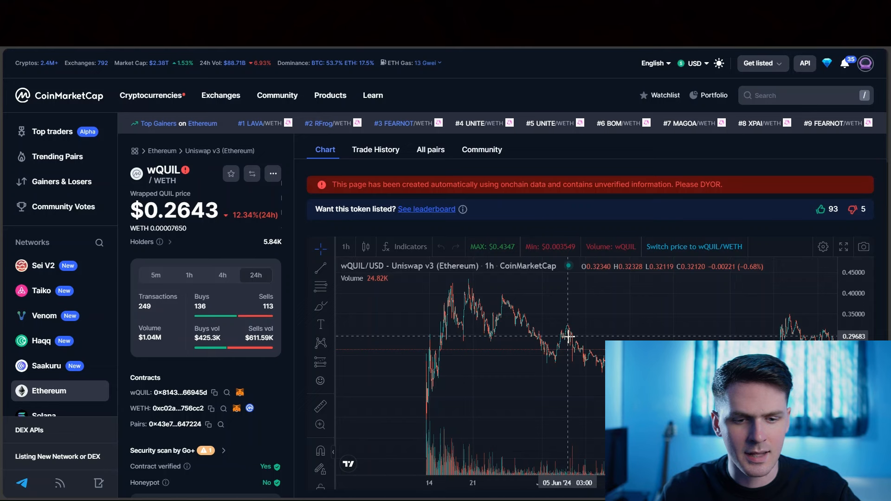
{"action": "mouse_move", "coordinate": [570, 344]}
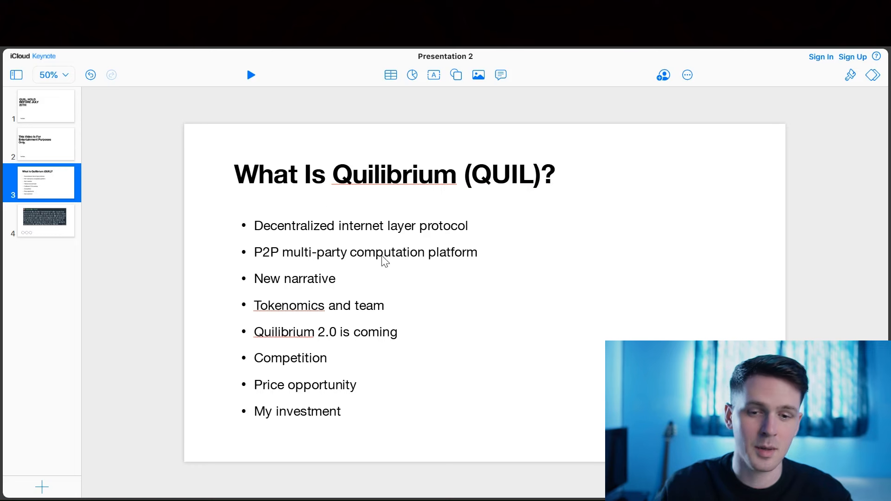
{"action": "mouse_move", "coordinate": [457, 346]}
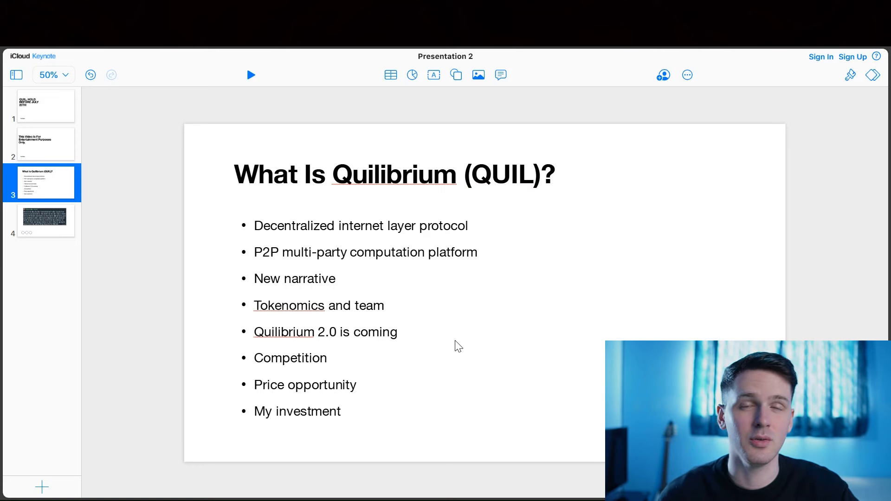
{"action": "mouse_move", "coordinate": [466, 313]}
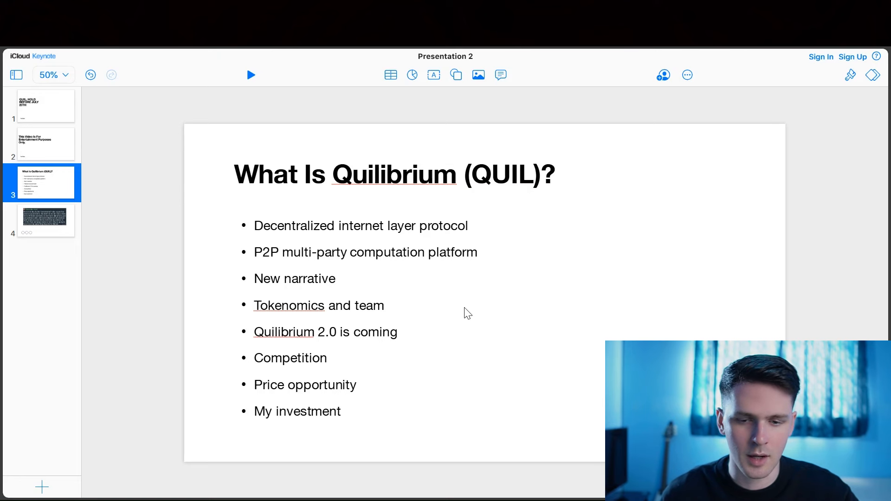
{"action": "mouse_move", "coordinate": [446, 279]}
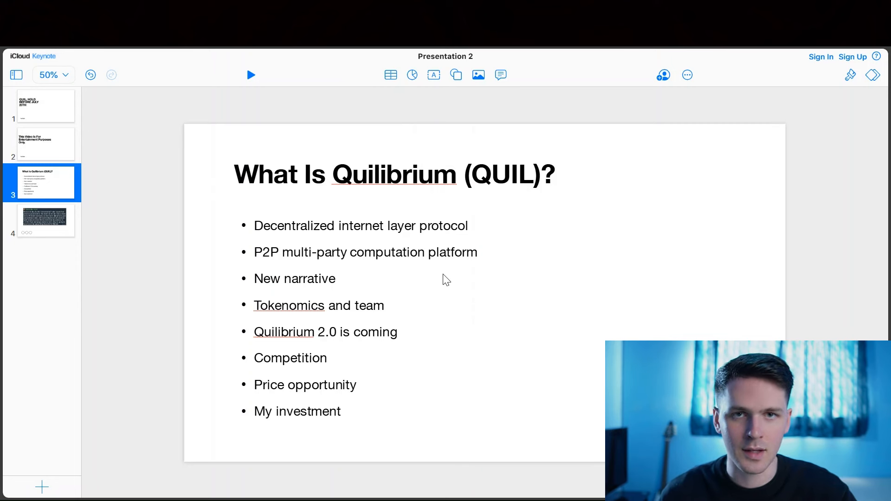
{"action": "mouse_move", "coordinate": [473, 263]}
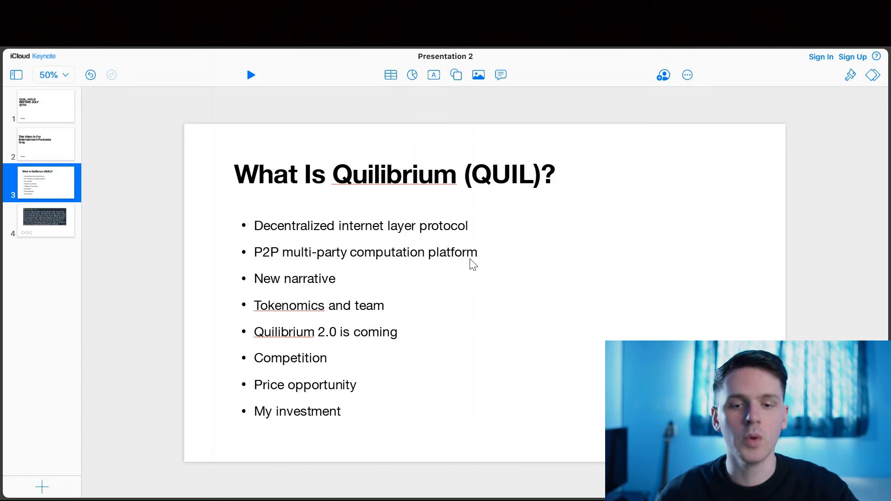
{"action": "mouse_move", "coordinate": [455, 286]}
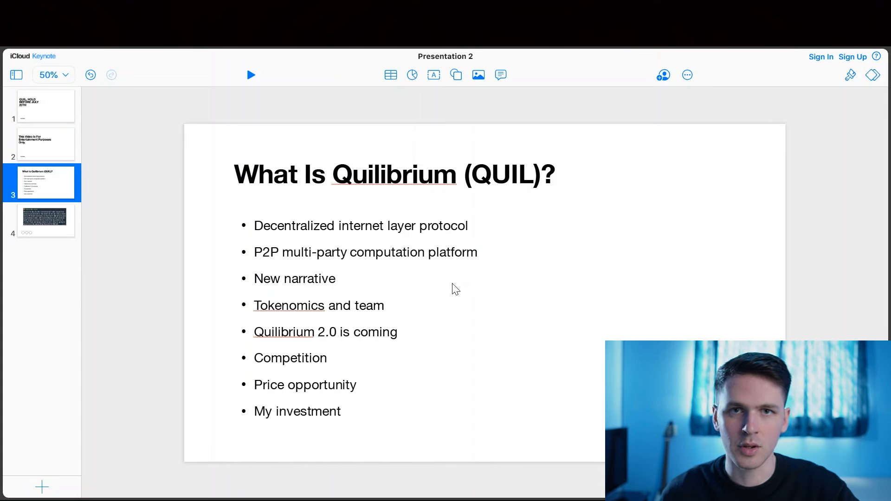
{"action": "mouse_move", "coordinate": [471, 291]}
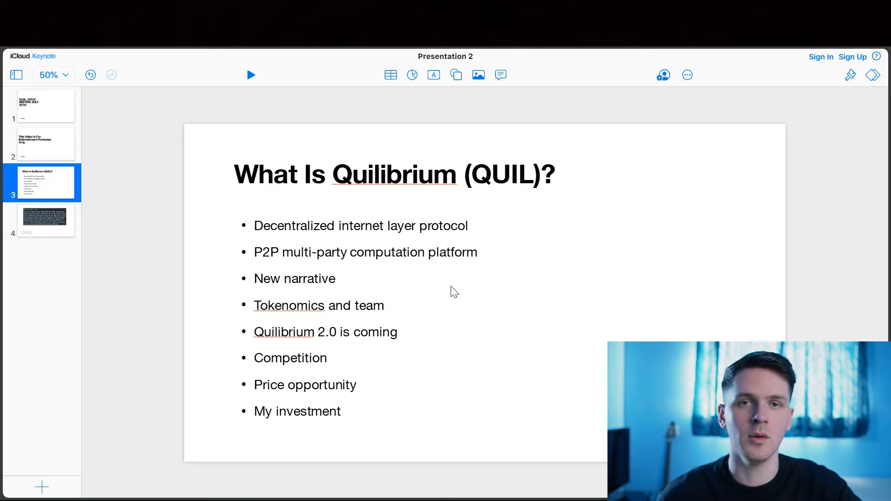
{"action": "mouse_move", "coordinate": [457, 302]}
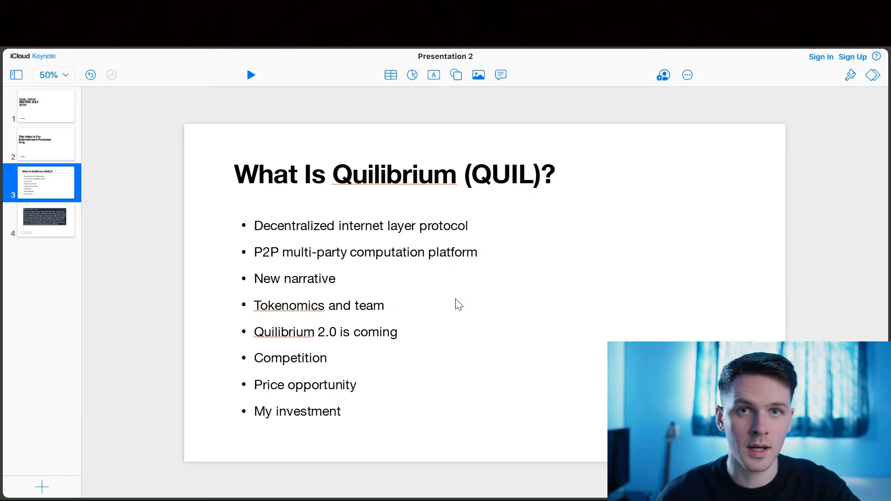